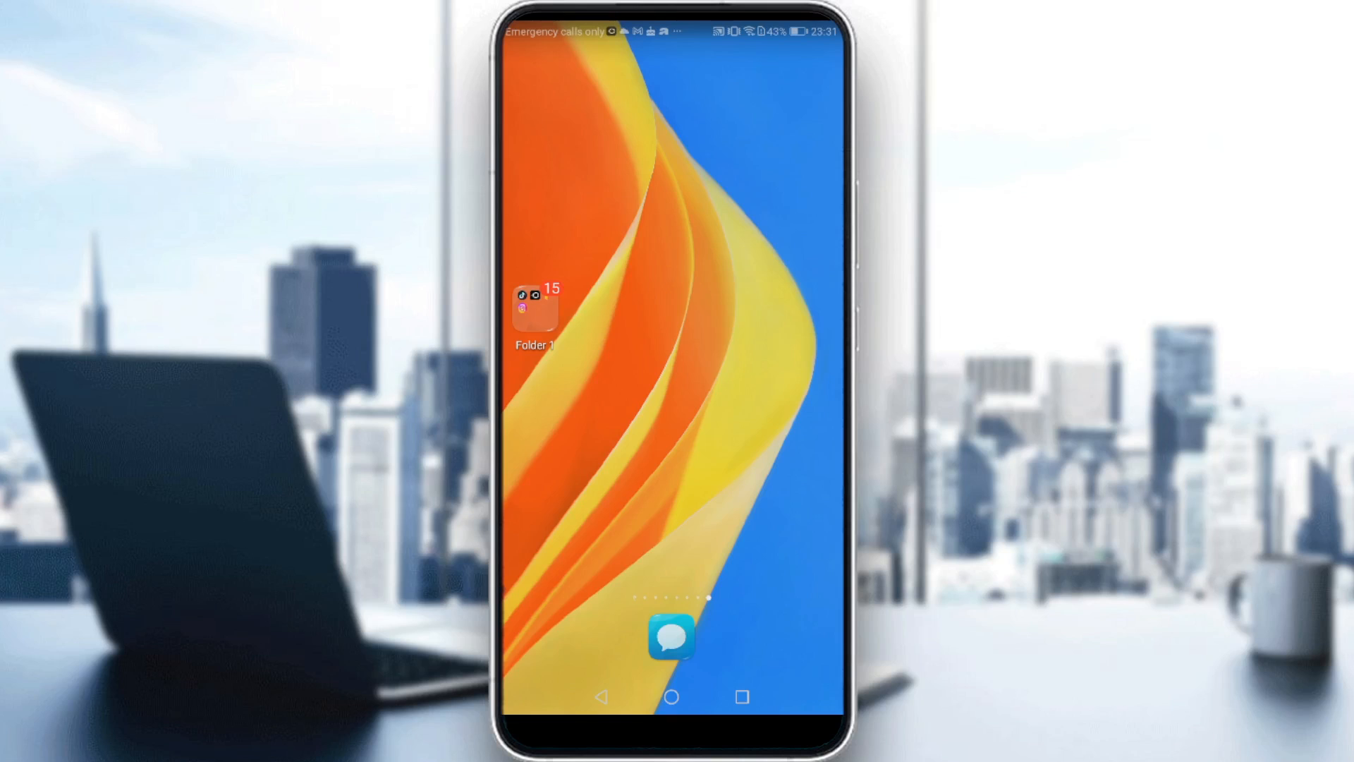
Step: Launch Instagram from Folder 1 on the home screen
click(532, 310)
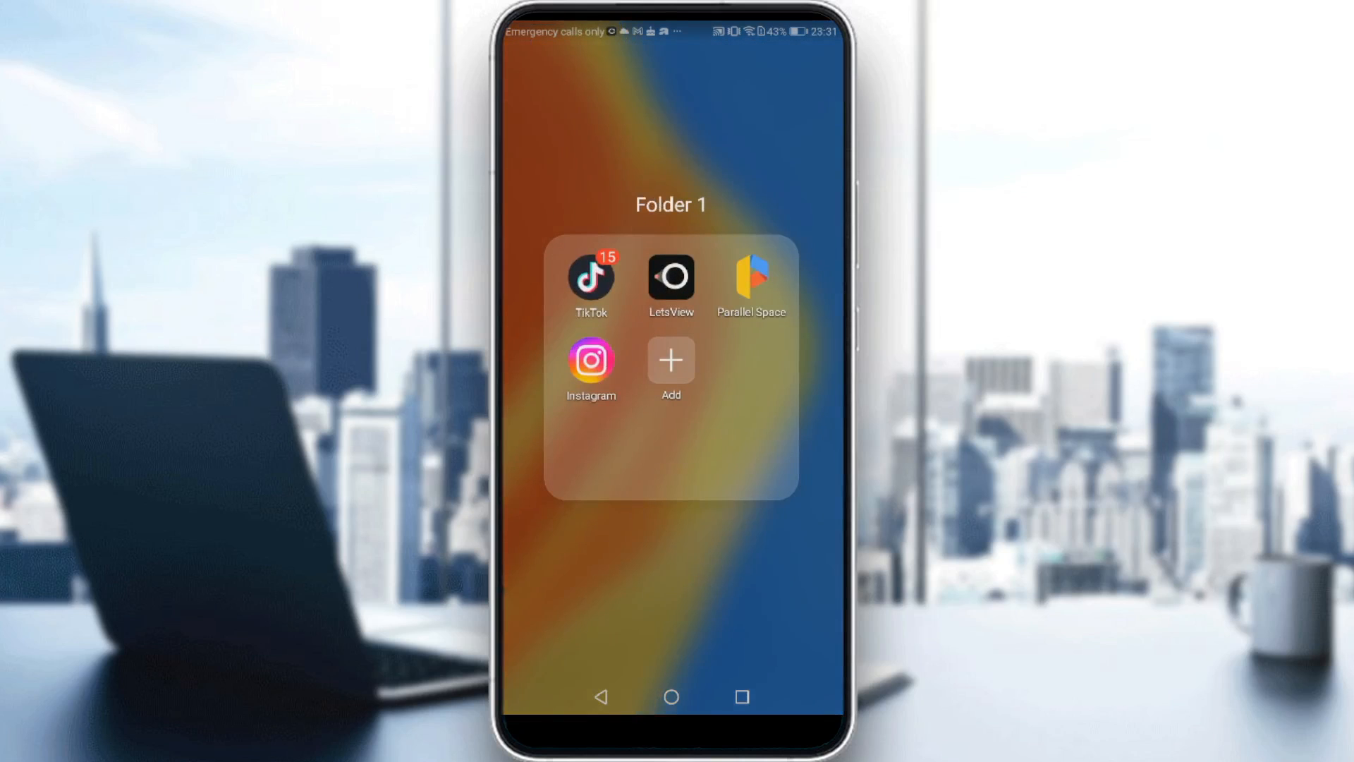
click(590, 363)
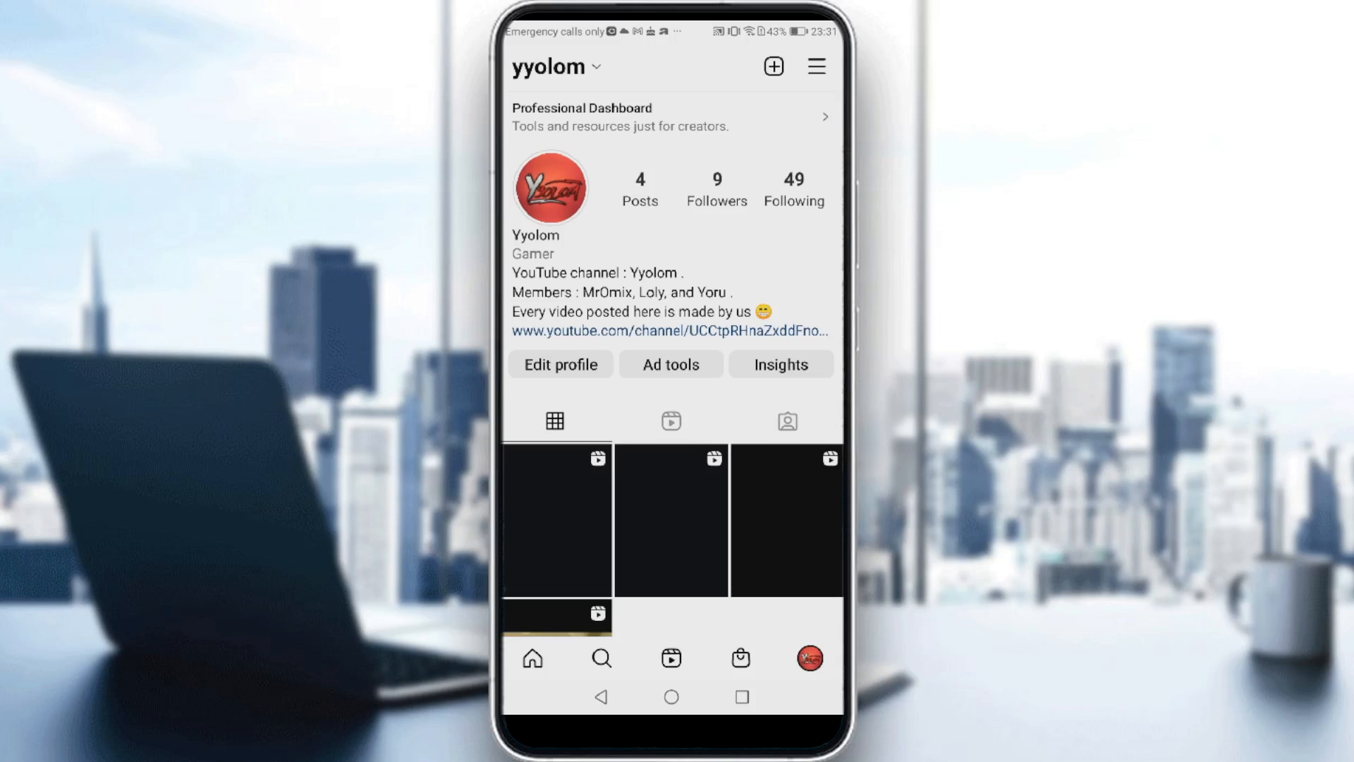
Step: Open Edit profile and decline the Create your avatar popup with Not now
click(561, 364)
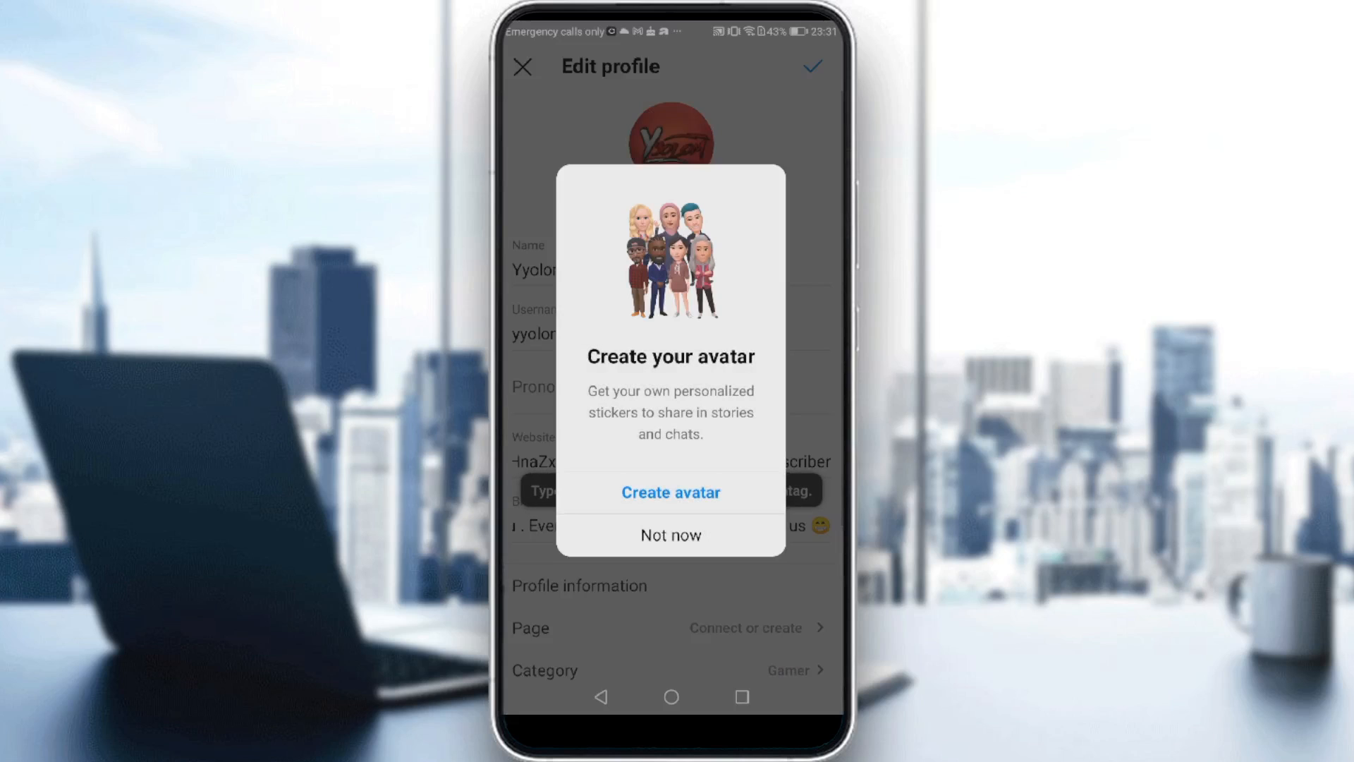
click(670, 534)
text(h)
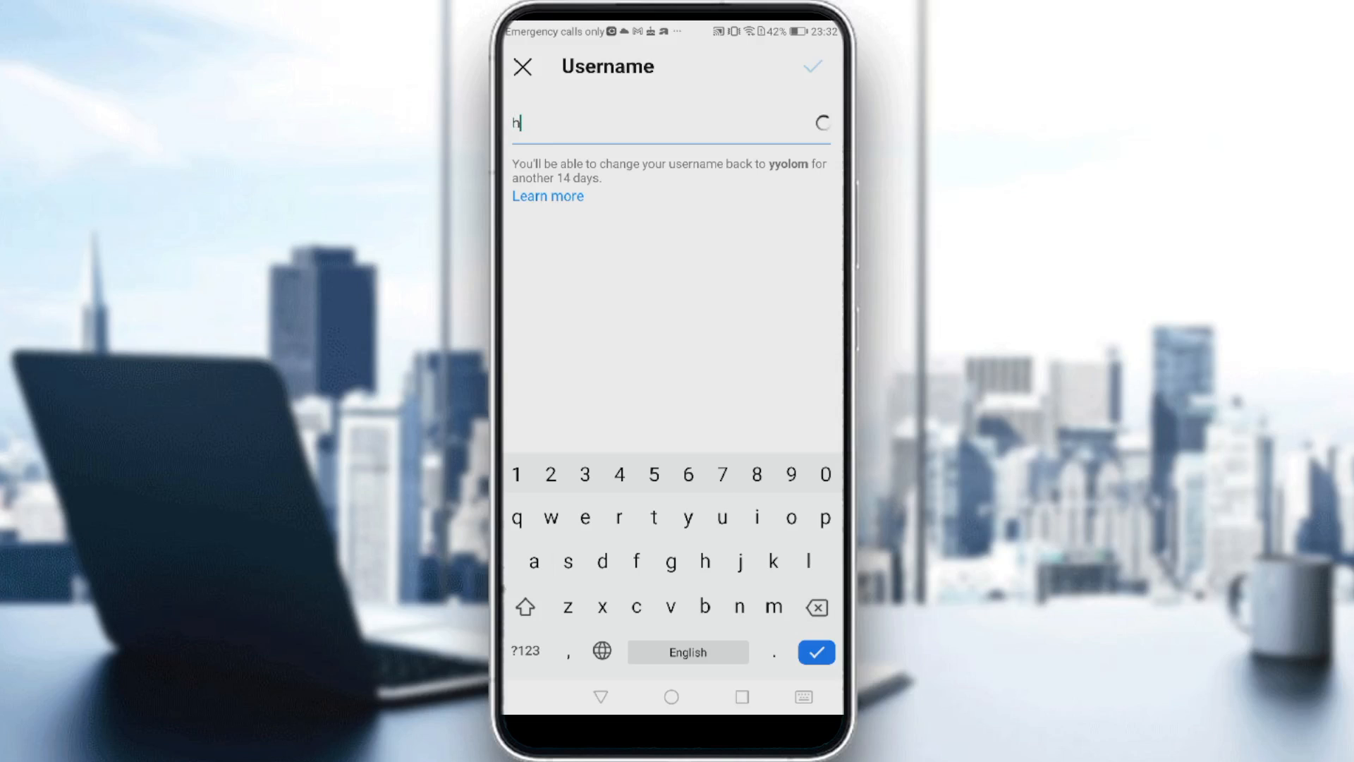
Step: Enter username 'happy33', then extend it to 'happy3300' after it's reported unavailable
text(app)
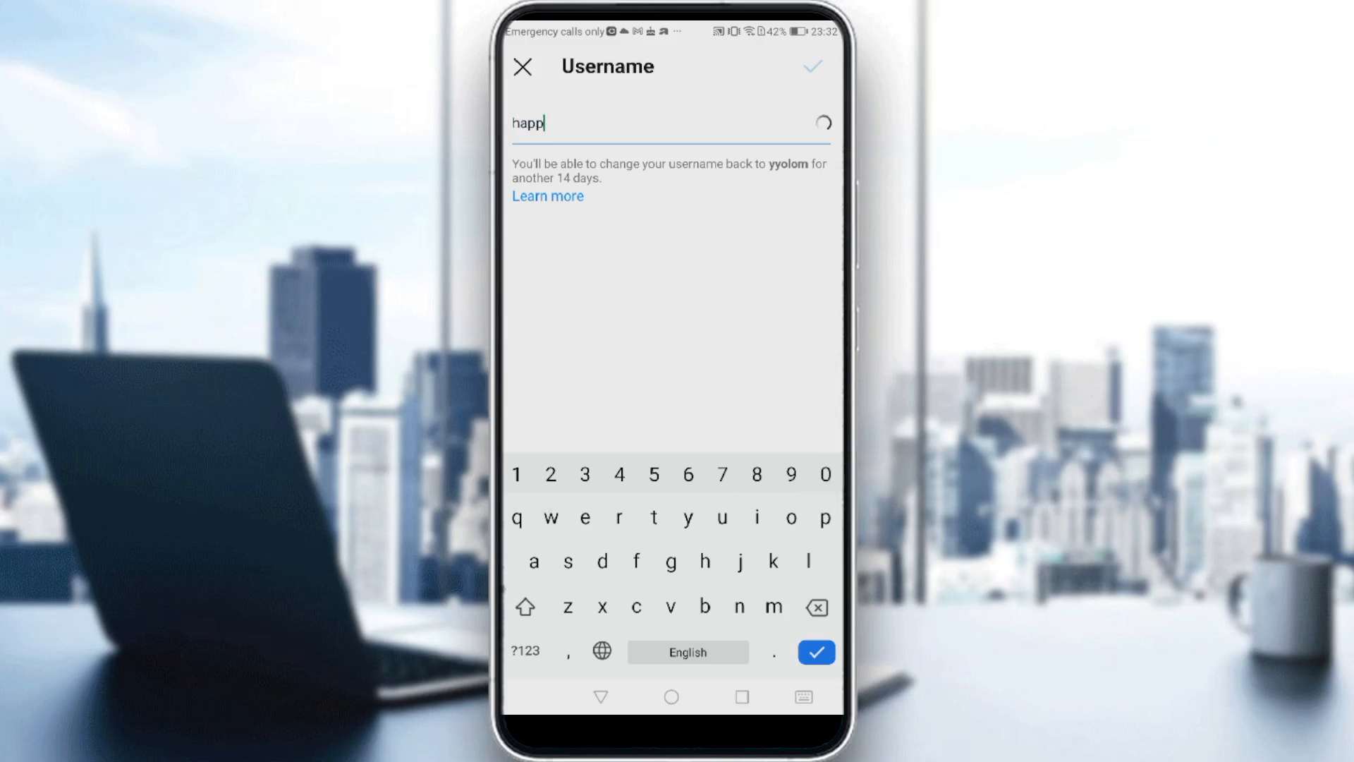
text(y)
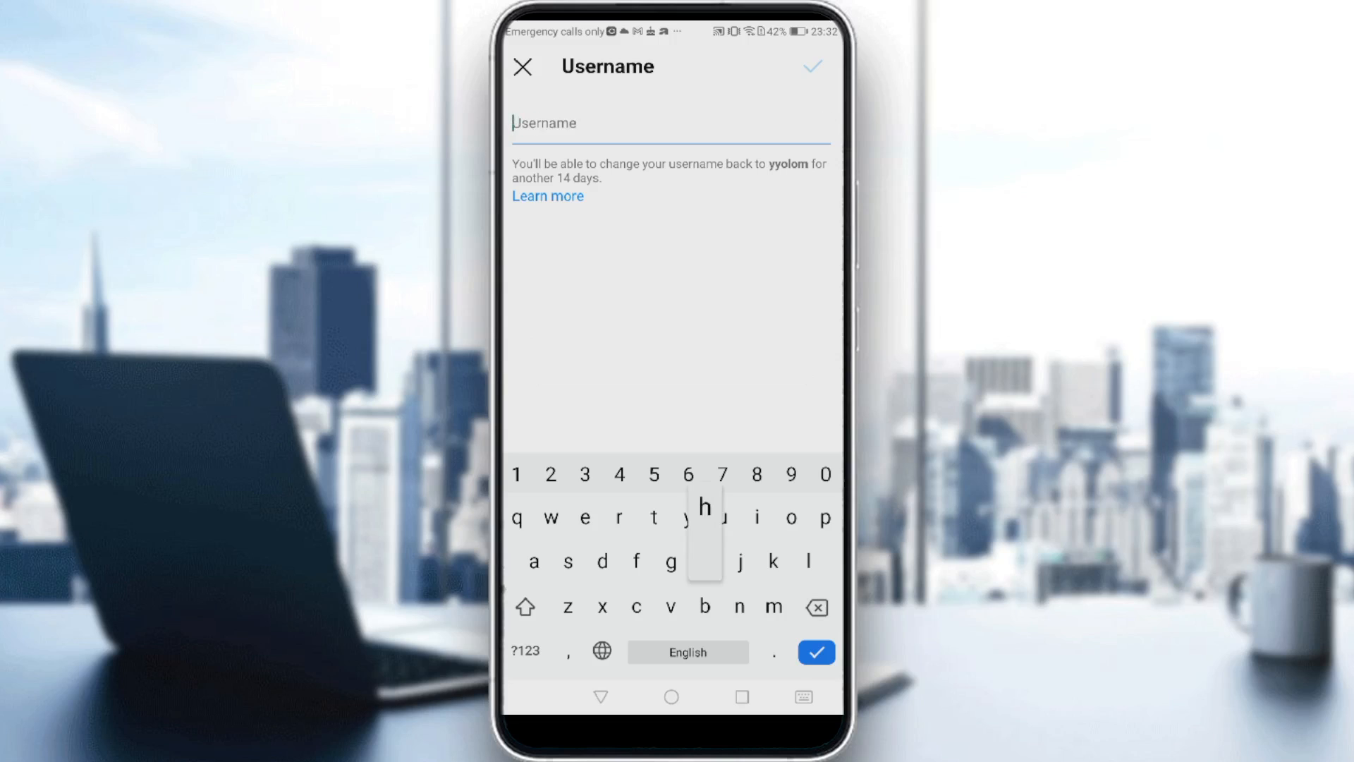
text(happy)
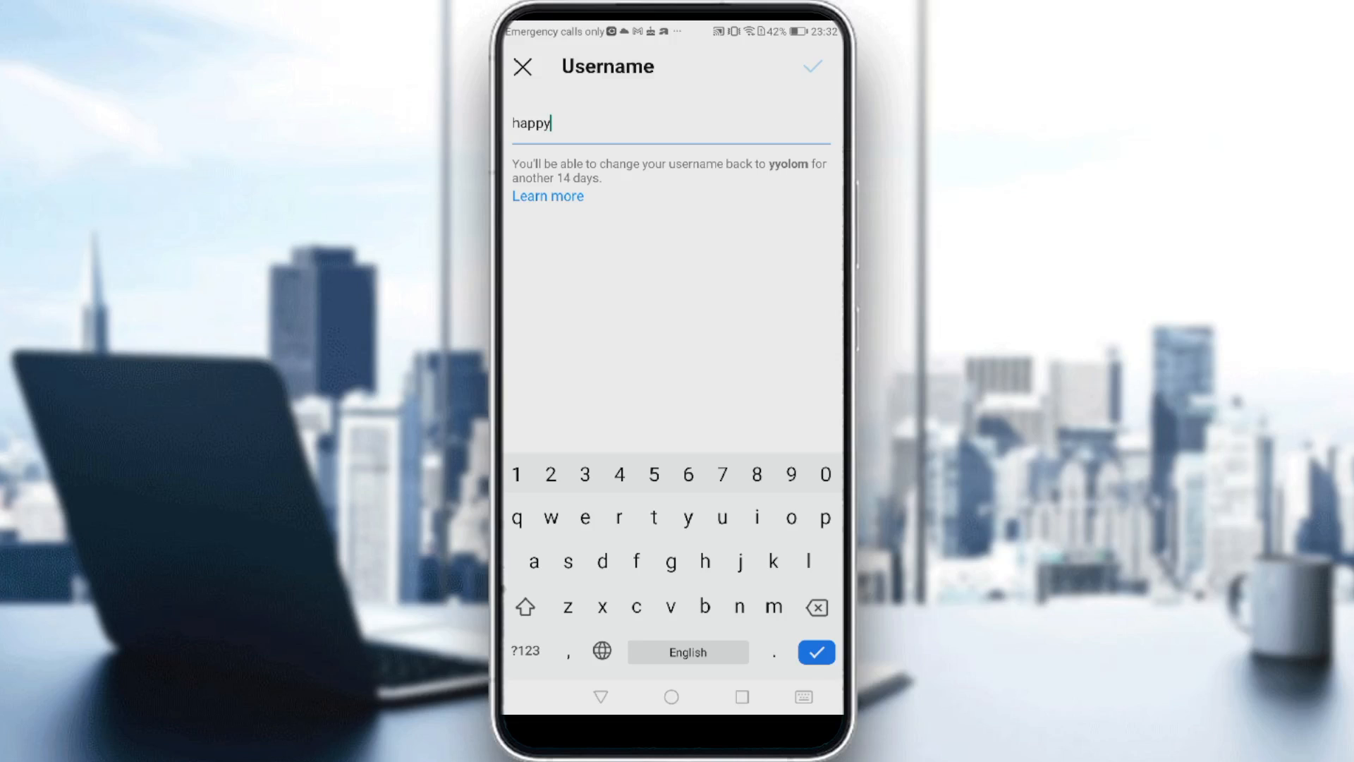
click(816, 68)
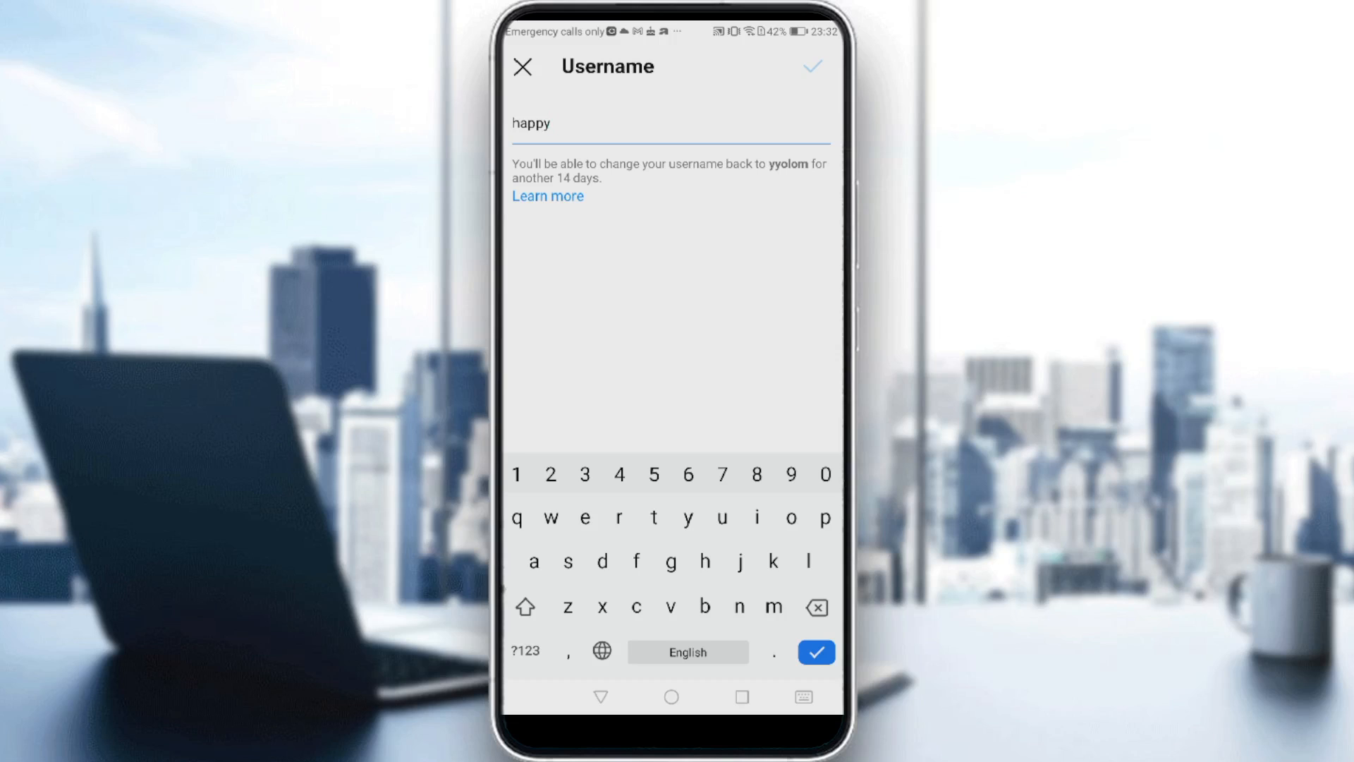
text(33)
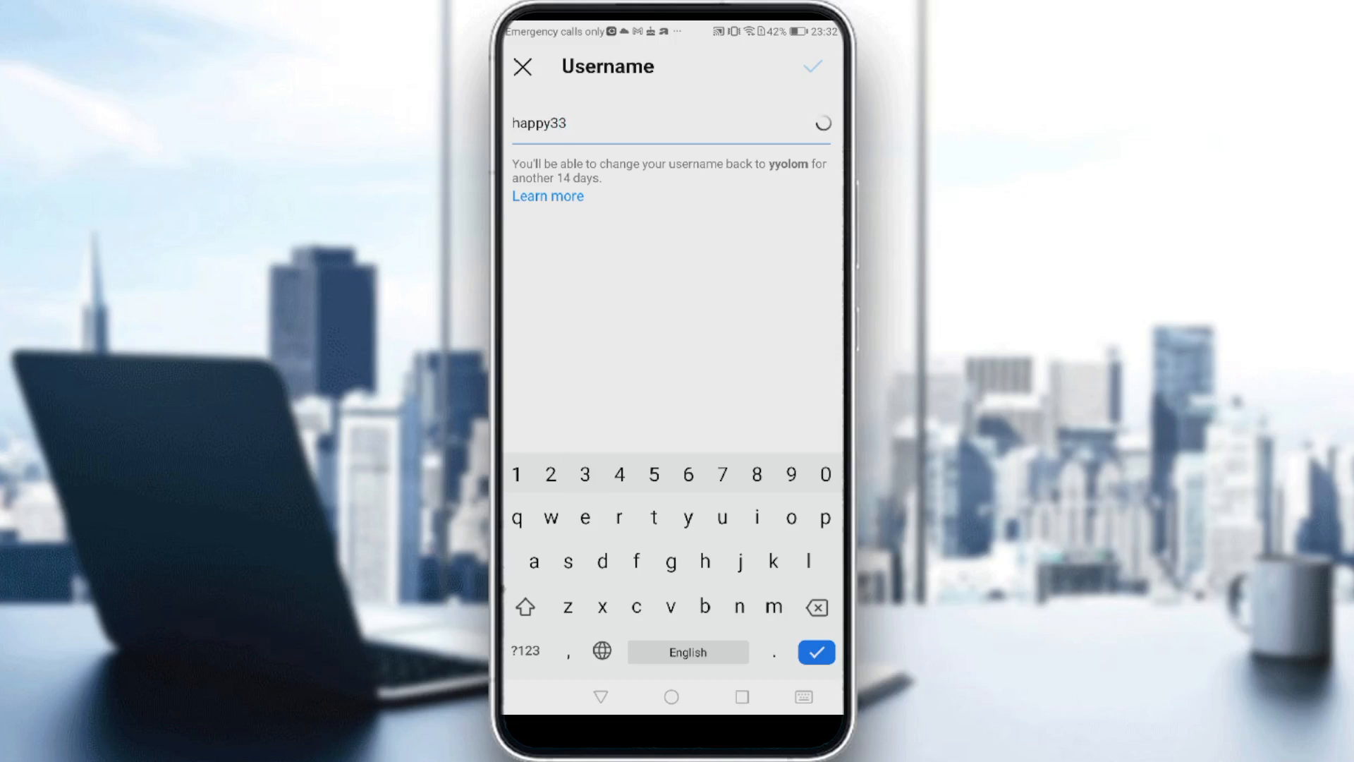
text(00)
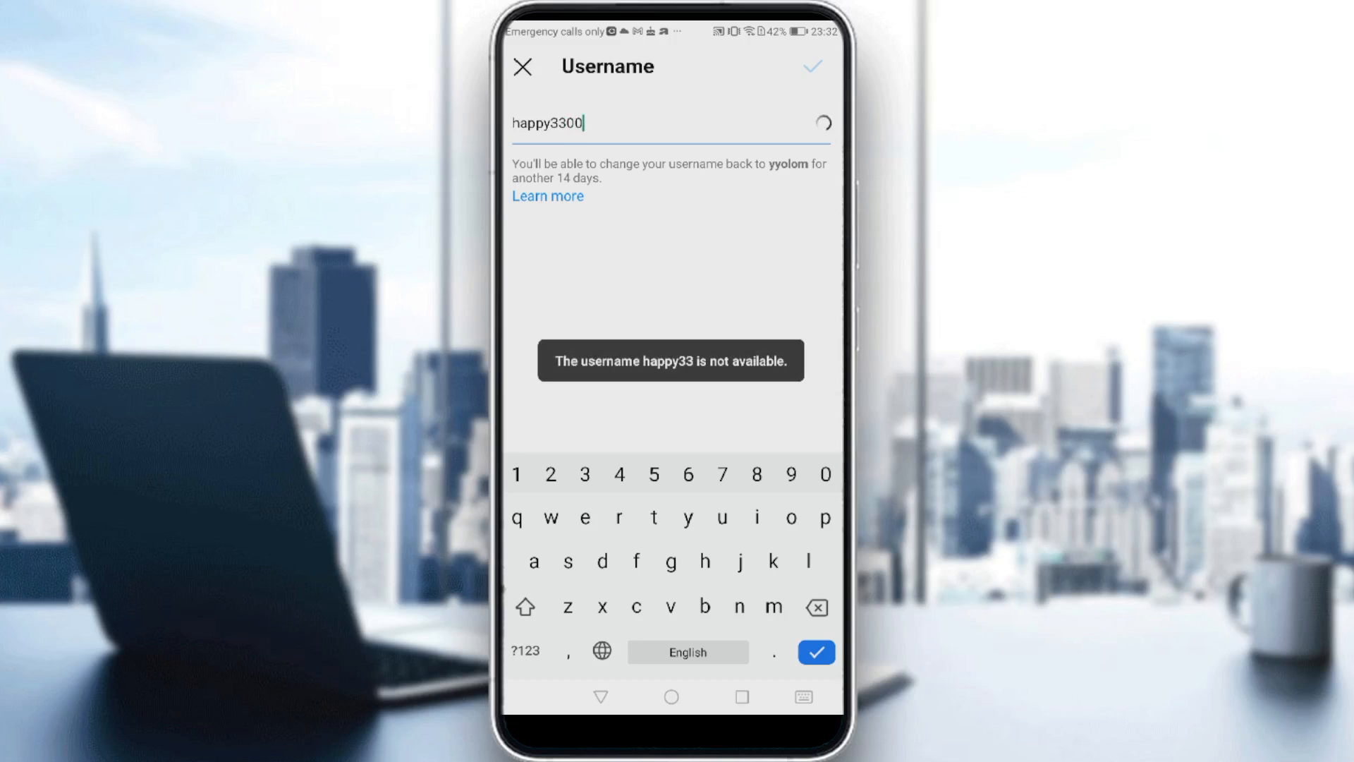